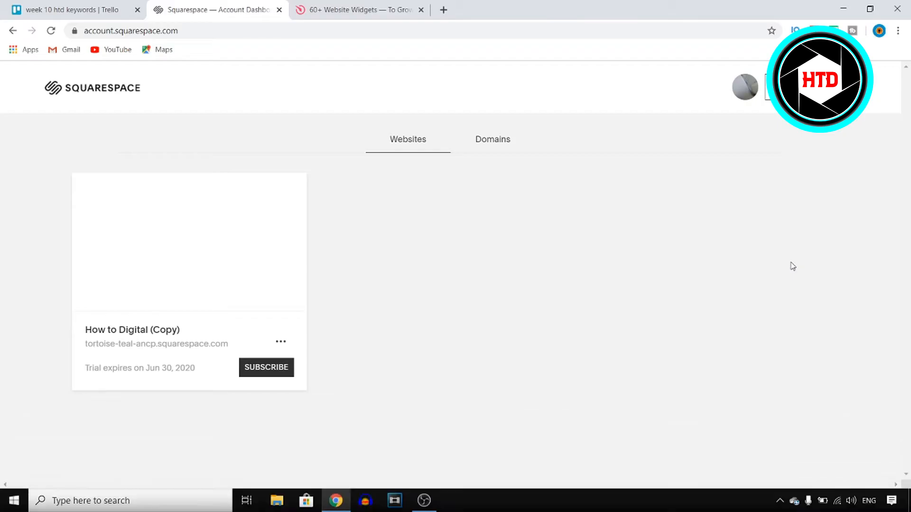
mouse_move(187, 120)
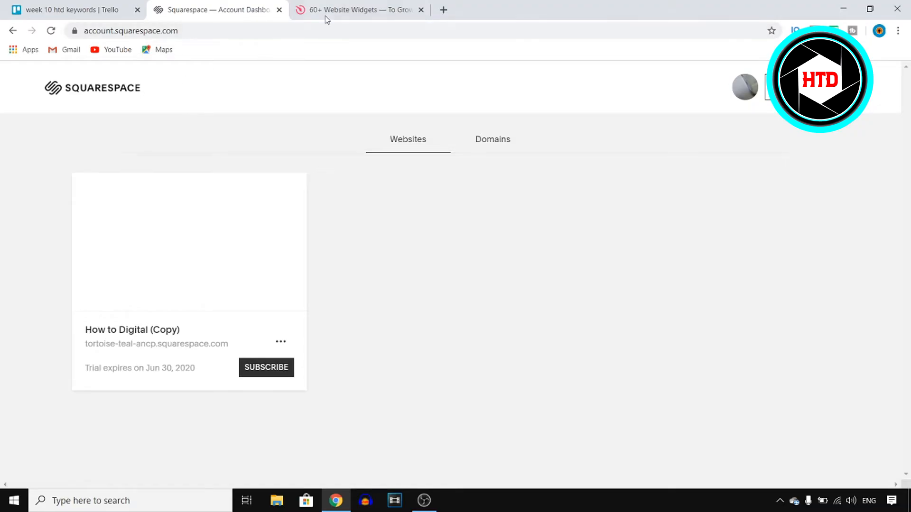
- Open Elfsight's WhatsApp Chat widget page from the Widgets menu under Chats
click(357, 9)
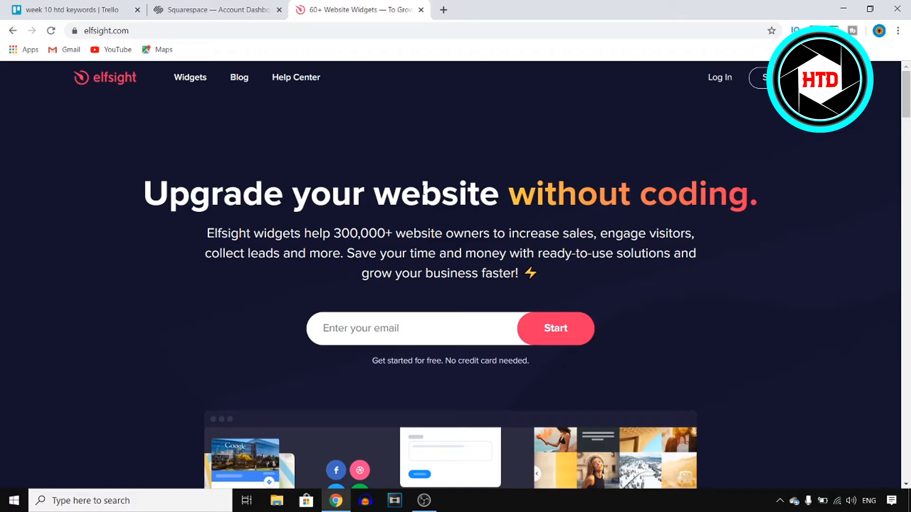
mouse_move(374, 164)
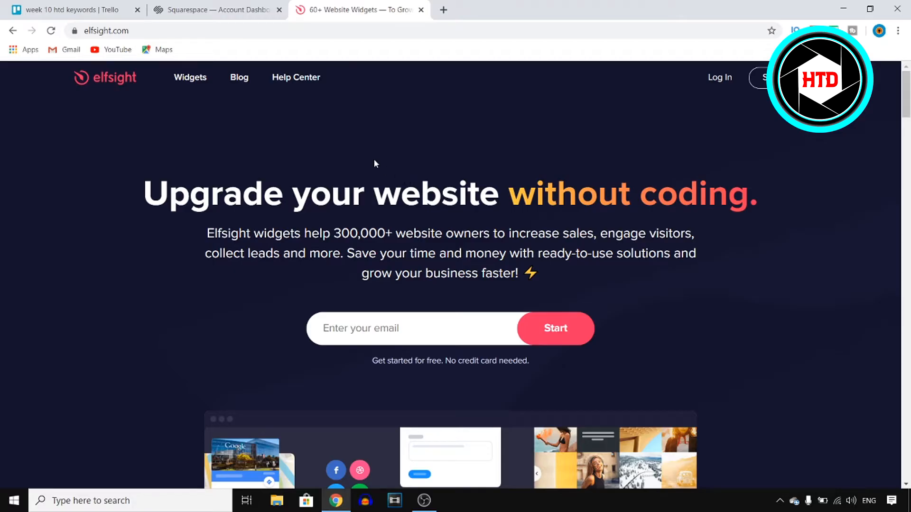
click(189, 77)
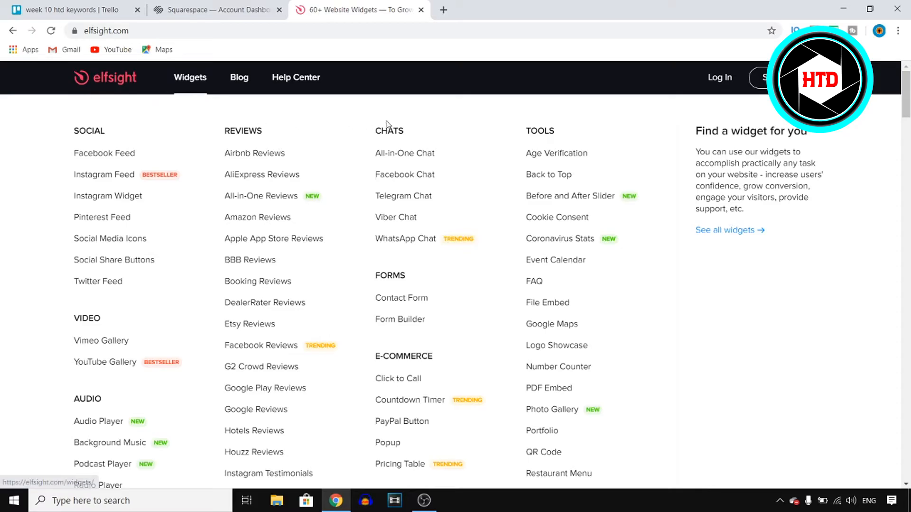
mouse_move(405, 239)
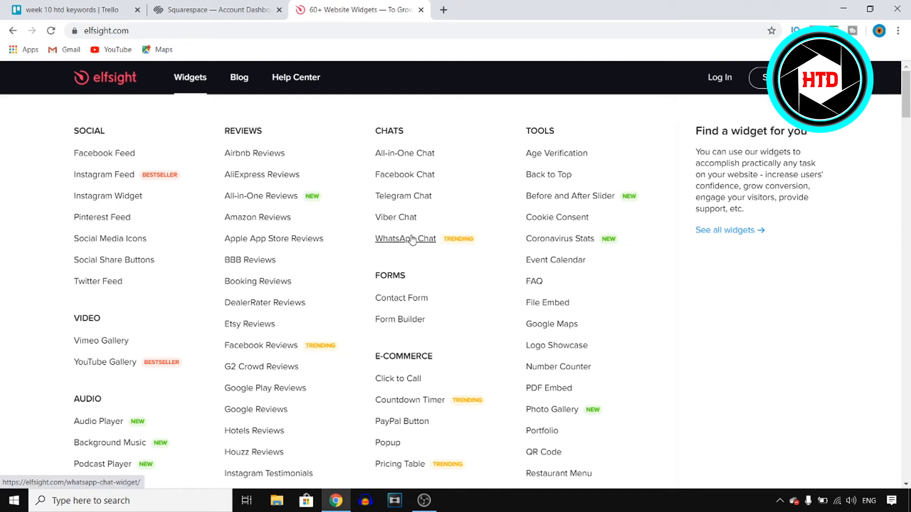
click(405, 238)
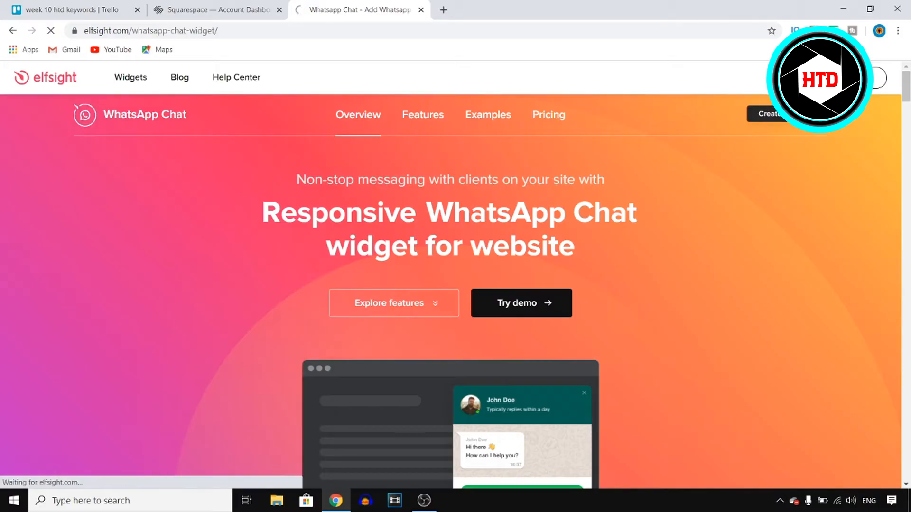
- Start the WhatsApp Chat demo and browse templates, previewing Embed Chat Window and General
click(771, 114)
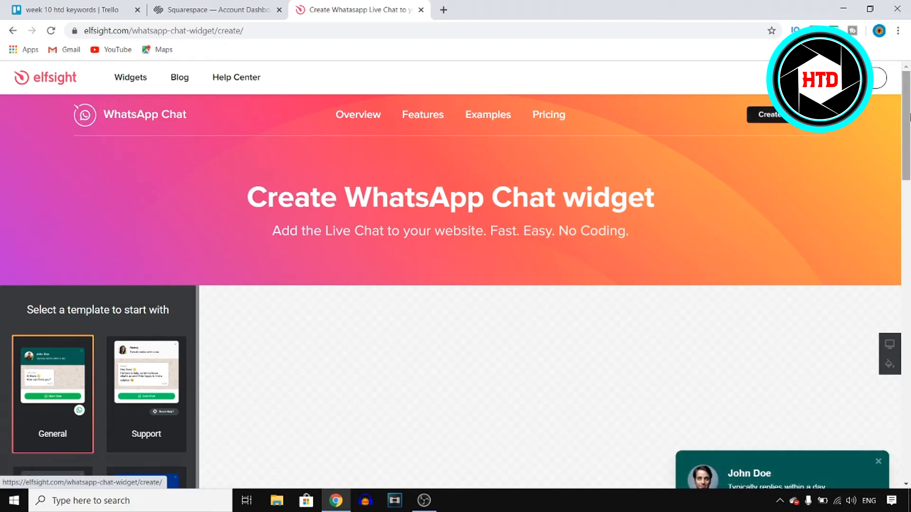
scroll(down, 3)
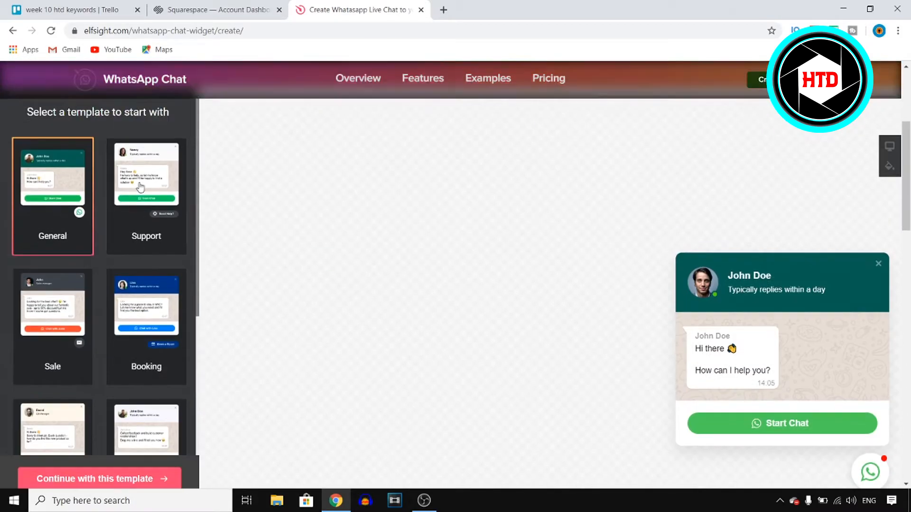
scroll(down, 3)
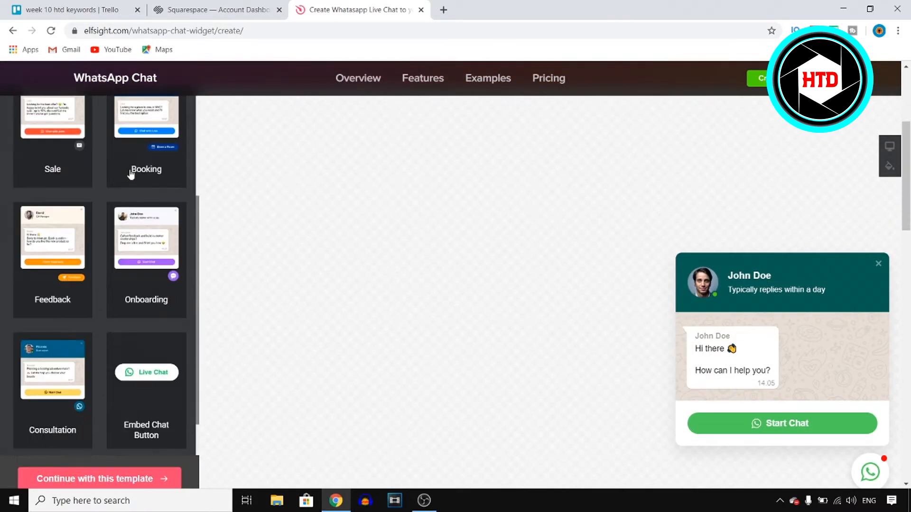
scroll(down, 3)
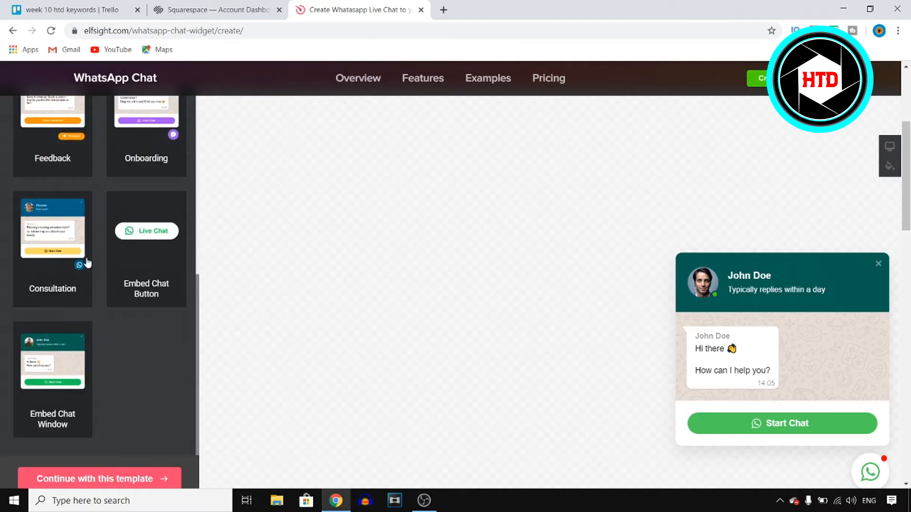
mouse_move(57, 370)
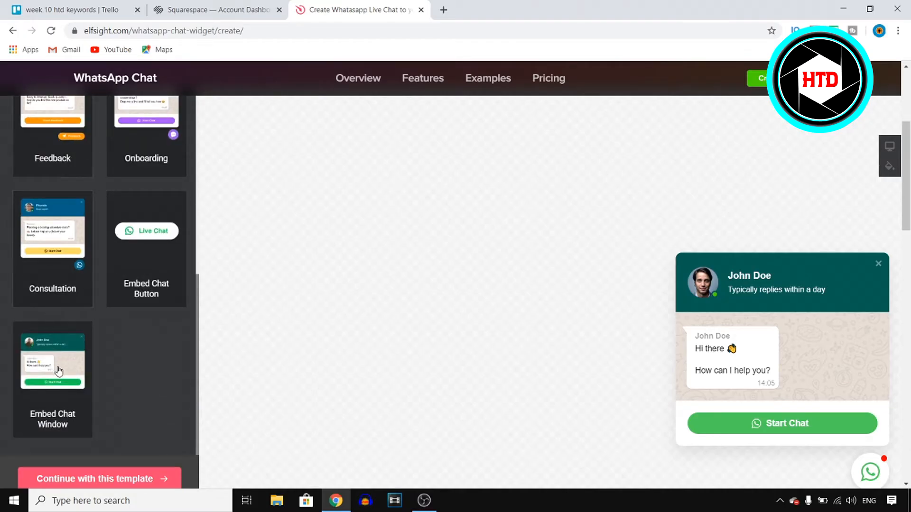
click(52, 359)
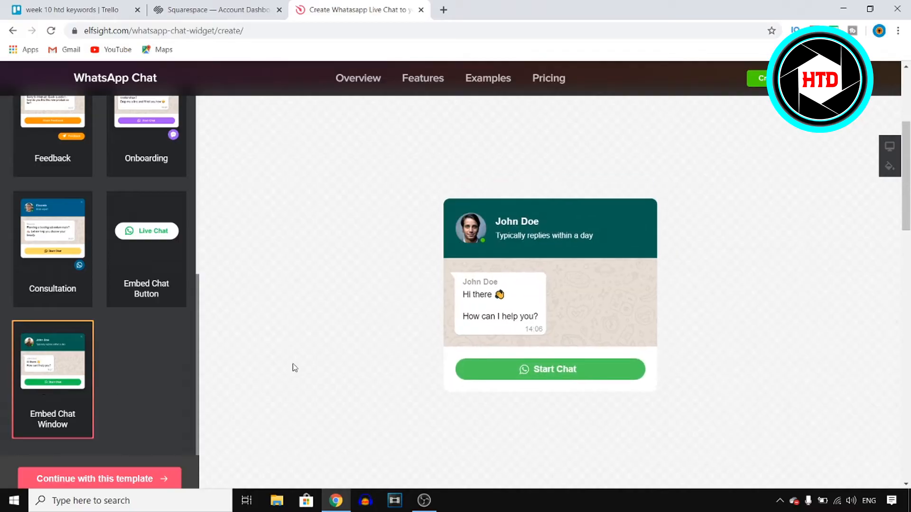
click(52, 227)
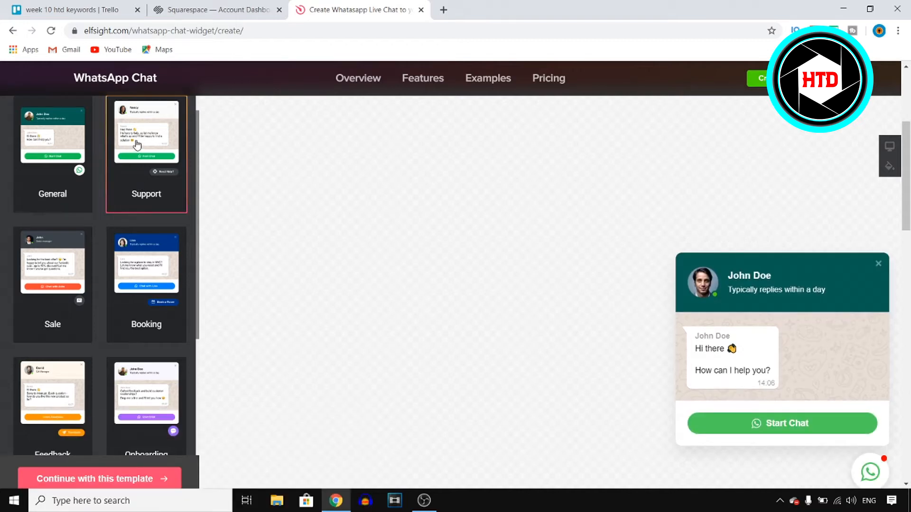
- Continue with the Support template featuring Nancy and view the widget's Settings options
click(146, 154)
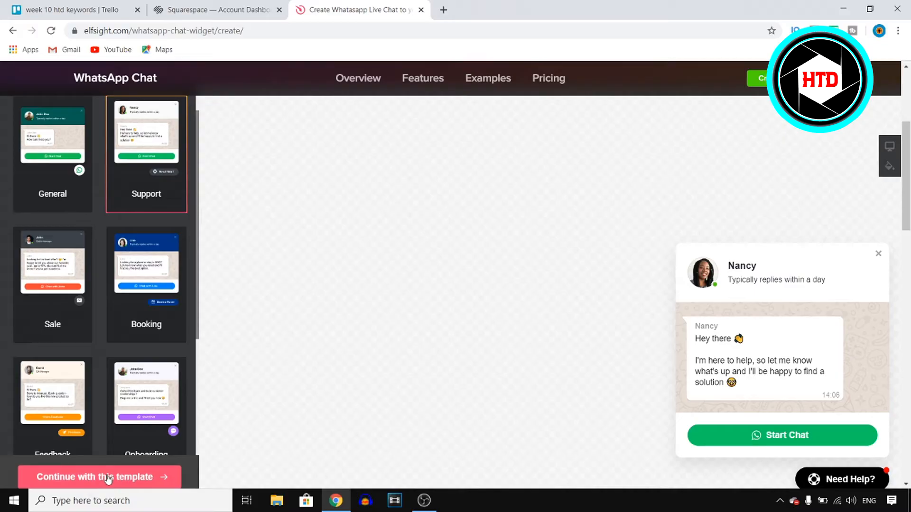
click(99, 476)
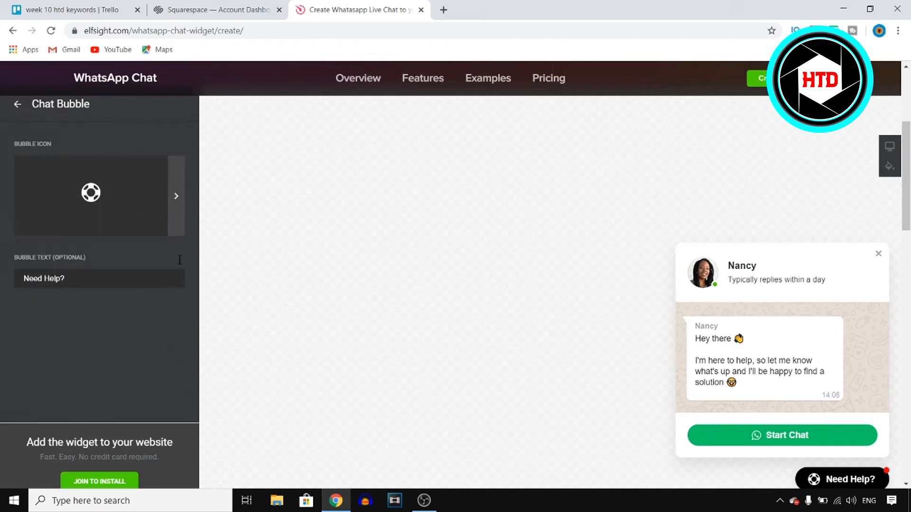
click(18, 104)
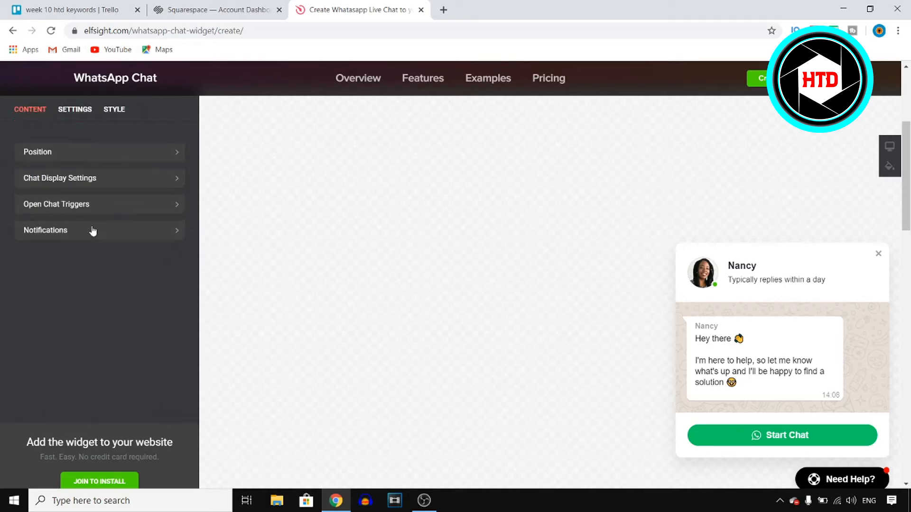
click(75, 109)
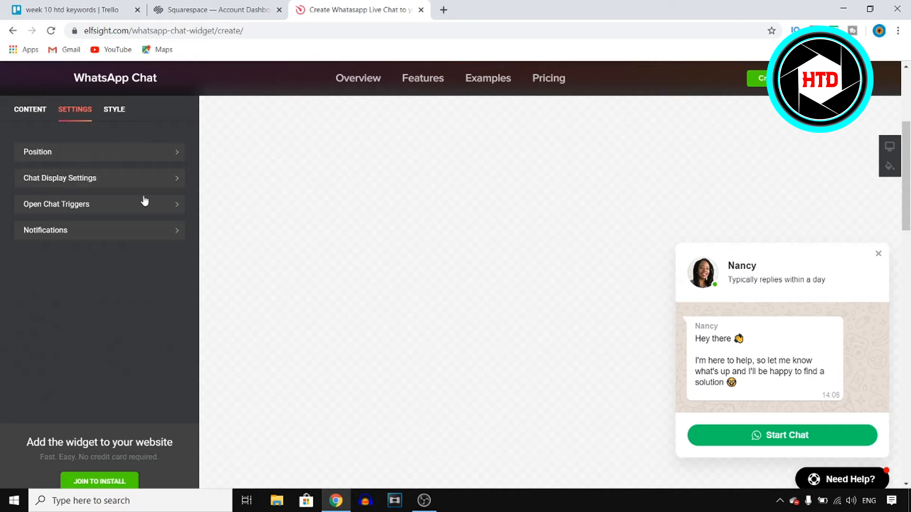
mouse_move(47, 192)
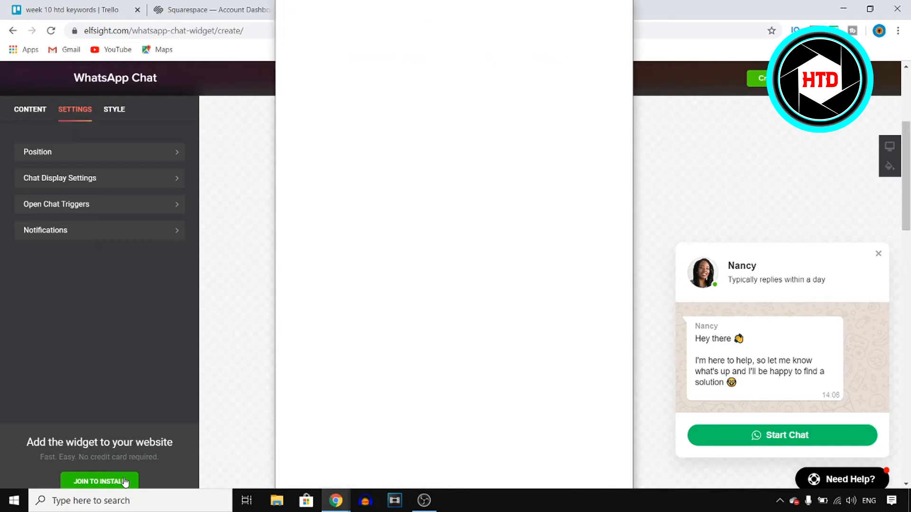
- Save the WhatsApp Chat widget, copy its embed code, and edit How to Digital (Copy)
click(99, 481)
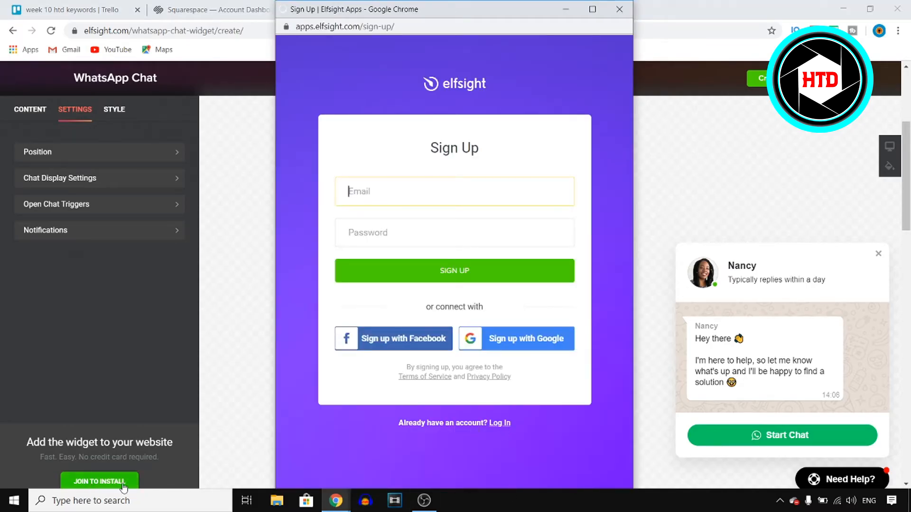
mouse_move(457, 237)
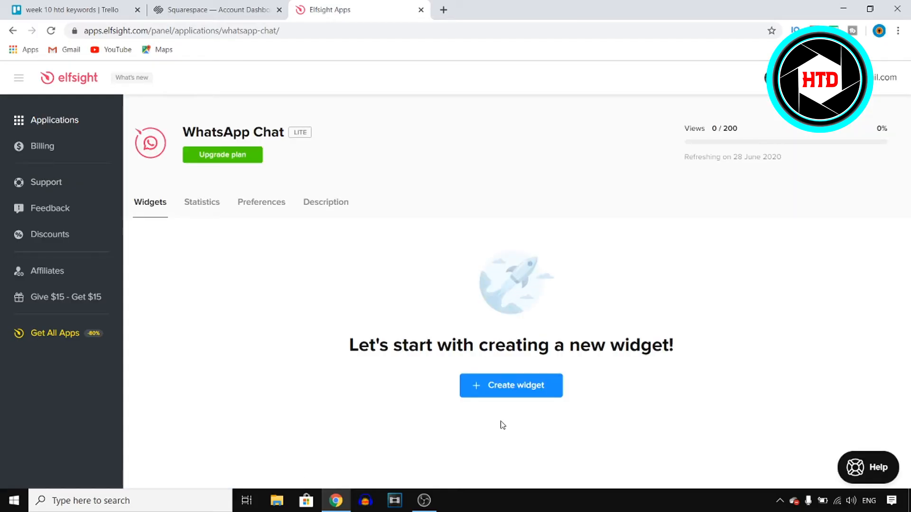
click(510, 385)
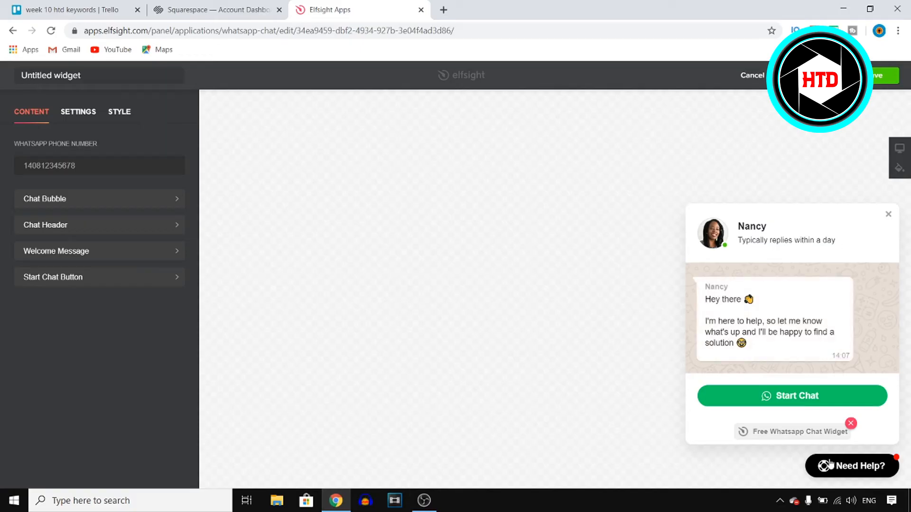
mouse_move(570, 417)
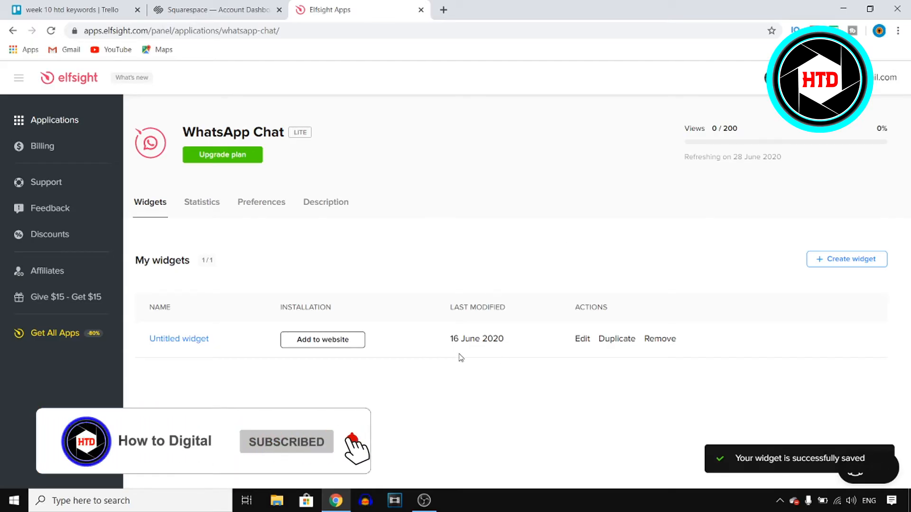
click(321, 339)
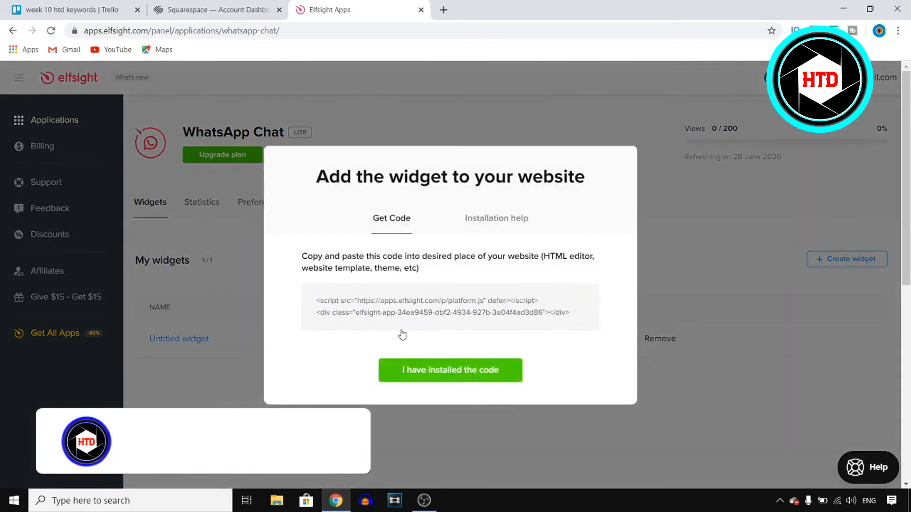
click(450, 307)
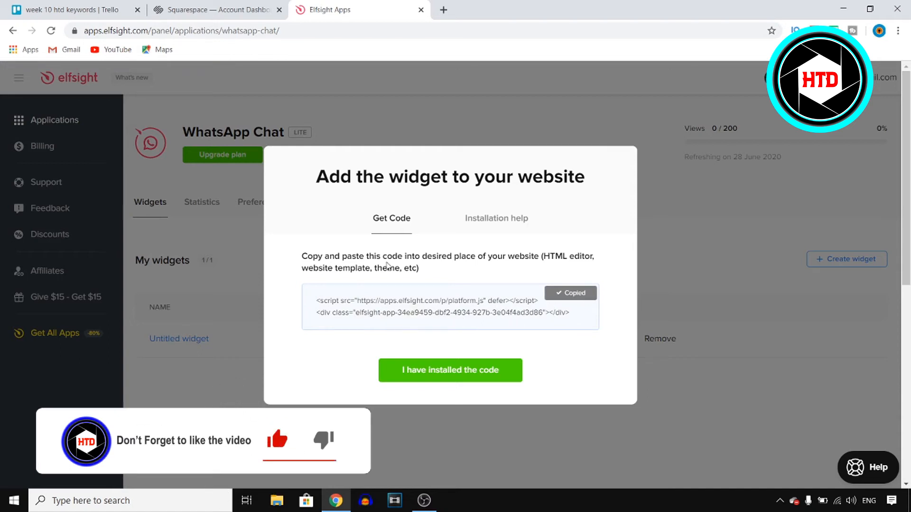
click(215, 10)
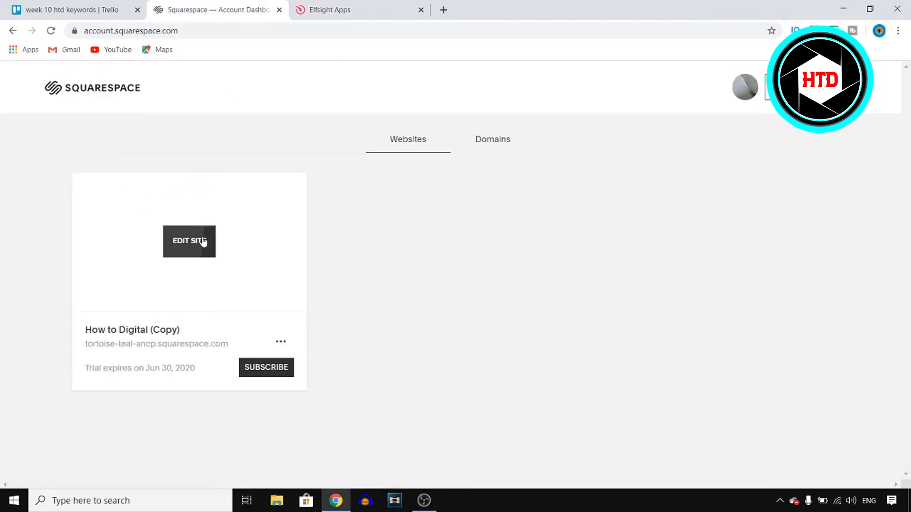
click(189, 241)
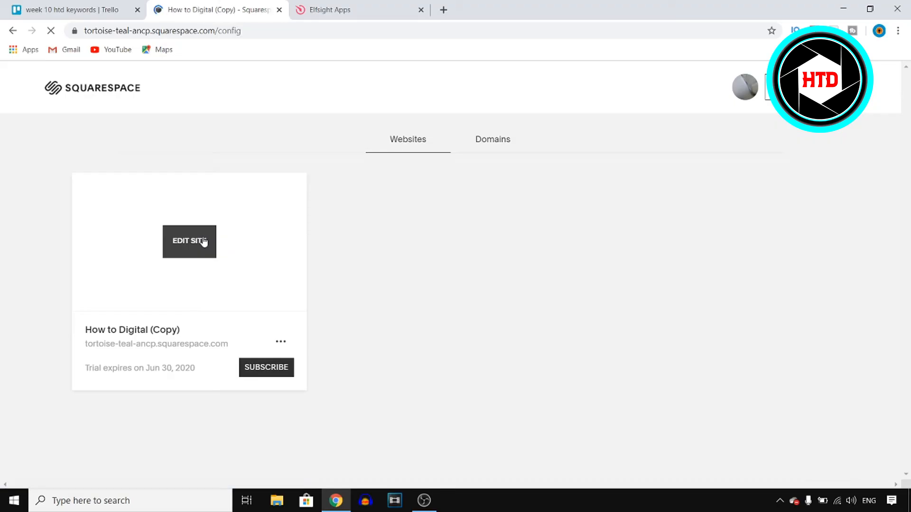
- Enter the home page editor and scroll to the Code block showing Script Disabled
click(188, 241)
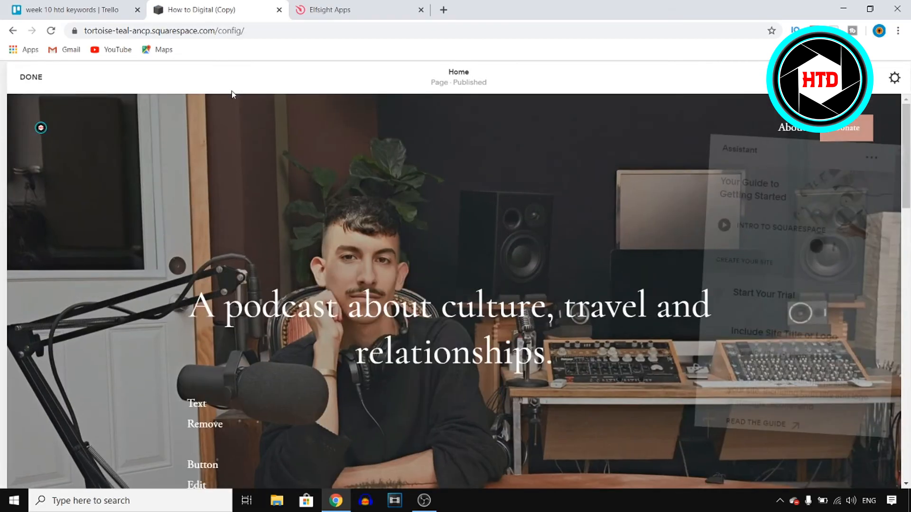
scroll(down, 3)
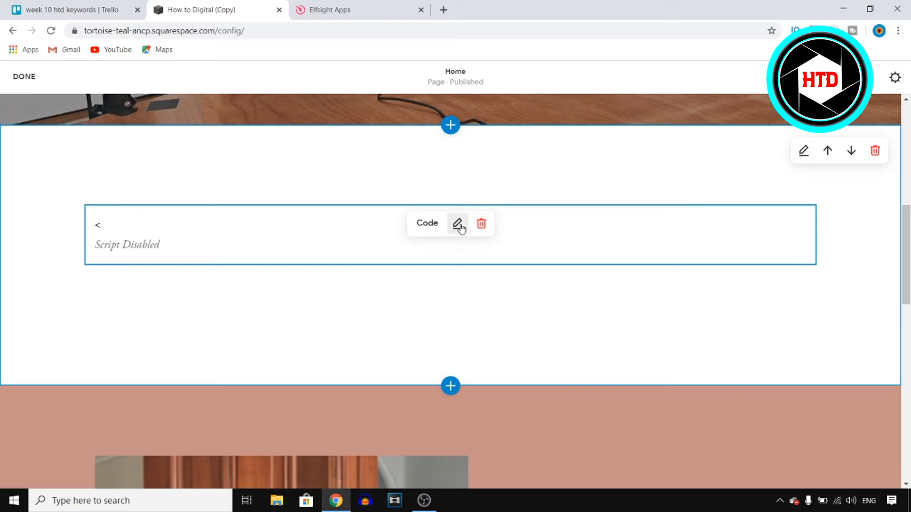
- Swap the code block's old code for the Elfsight embed code, save, and return to Elfsight
click(458, 224)
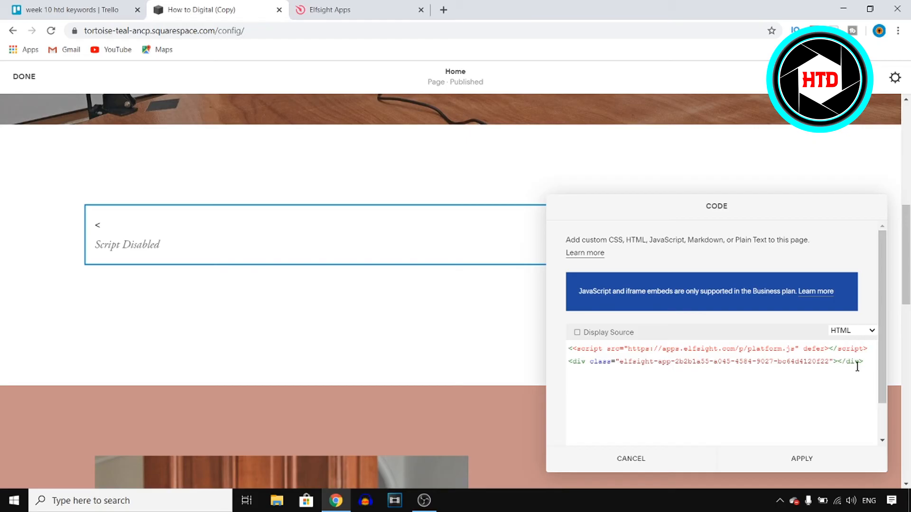
drag(862, 360, 570, 348)
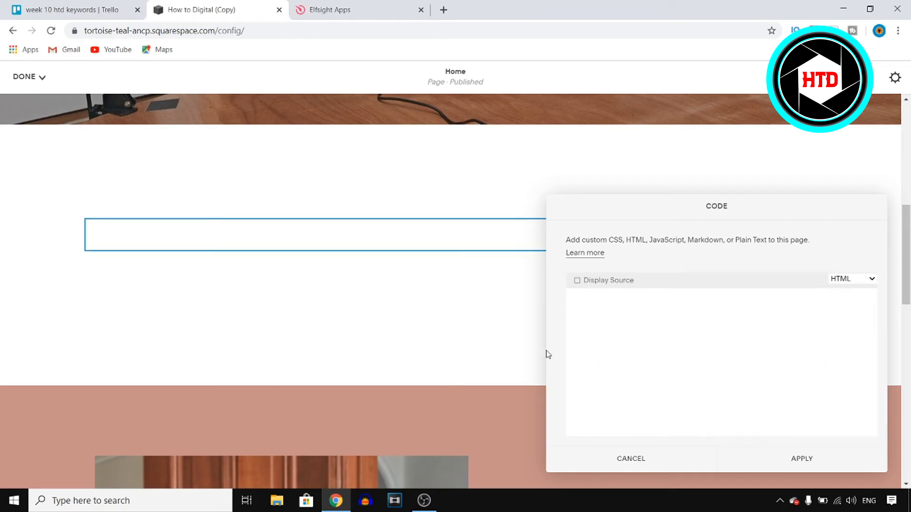
click(801, 458)
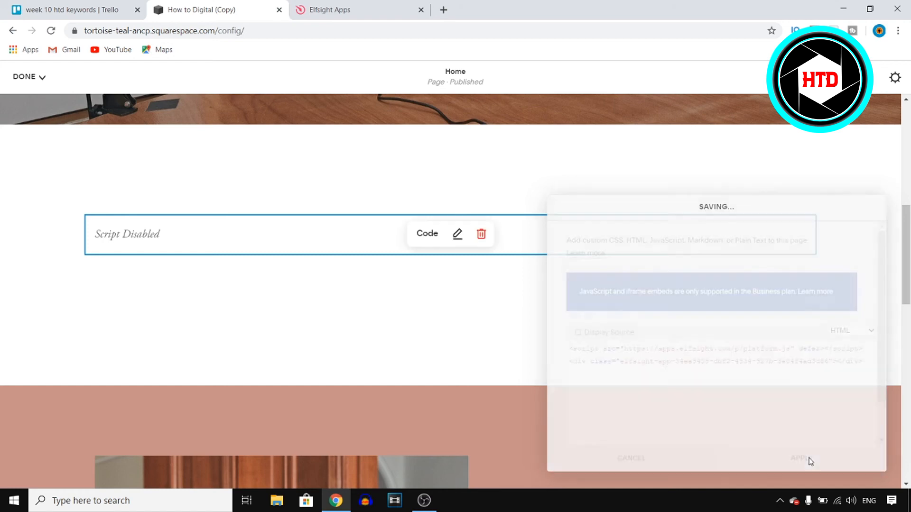
click(24, 76)
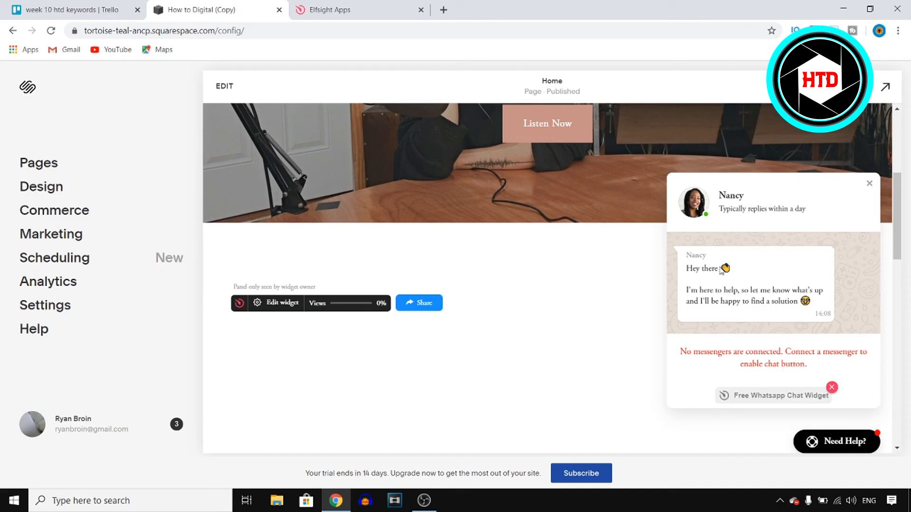
mouse_move(832, 283)
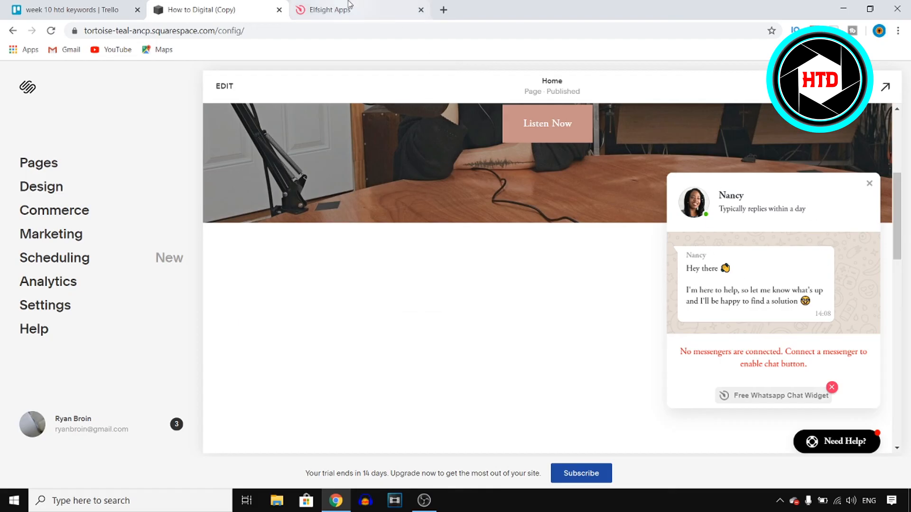
click(359, 10)
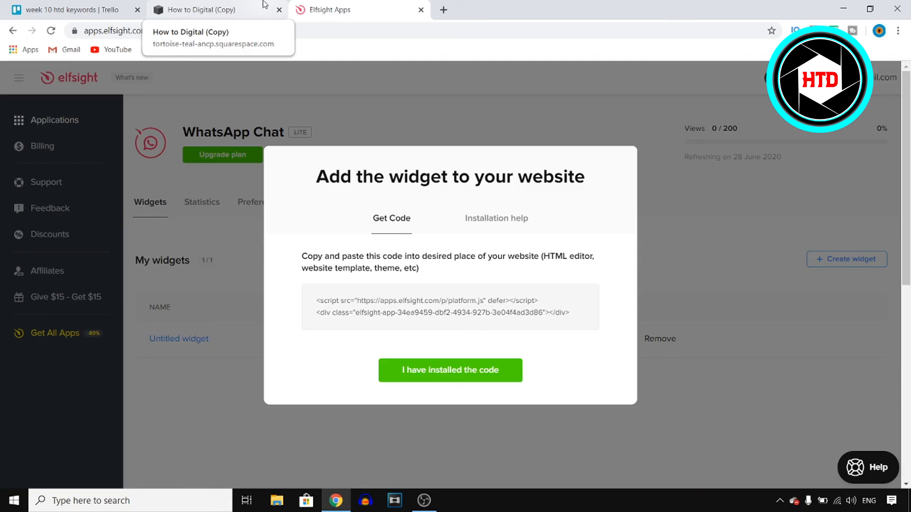
- Close the install instructions and view the WhatsApp Chat plans: Enterprise, Pro, Basic, Lite
click(450, 370)
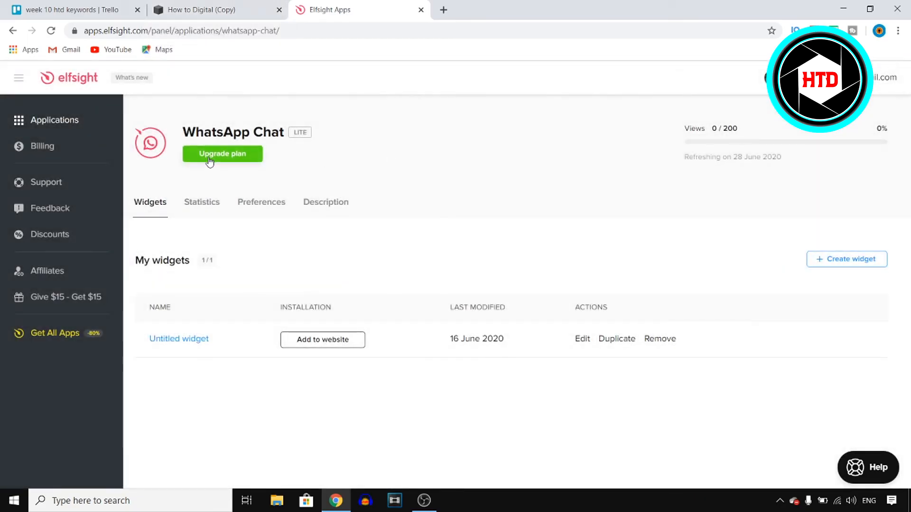
click(222, 153)
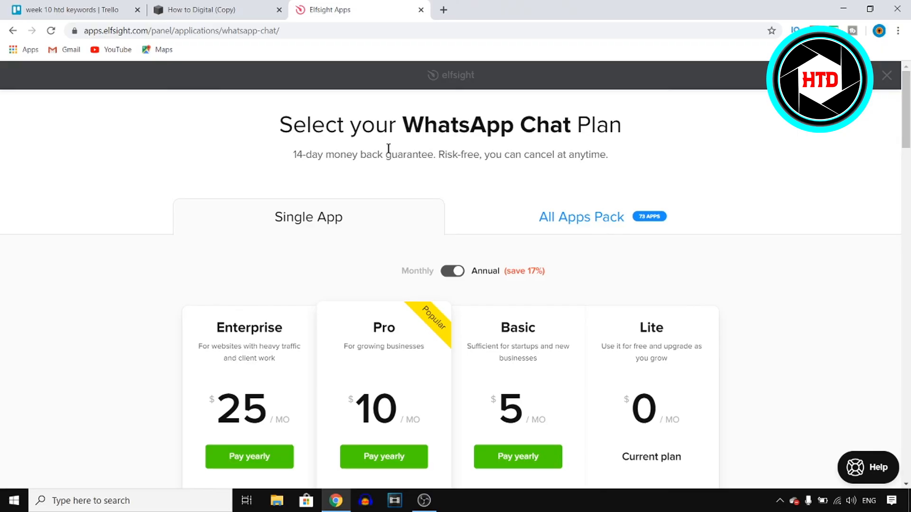
drag(295, 154, 609, 155)
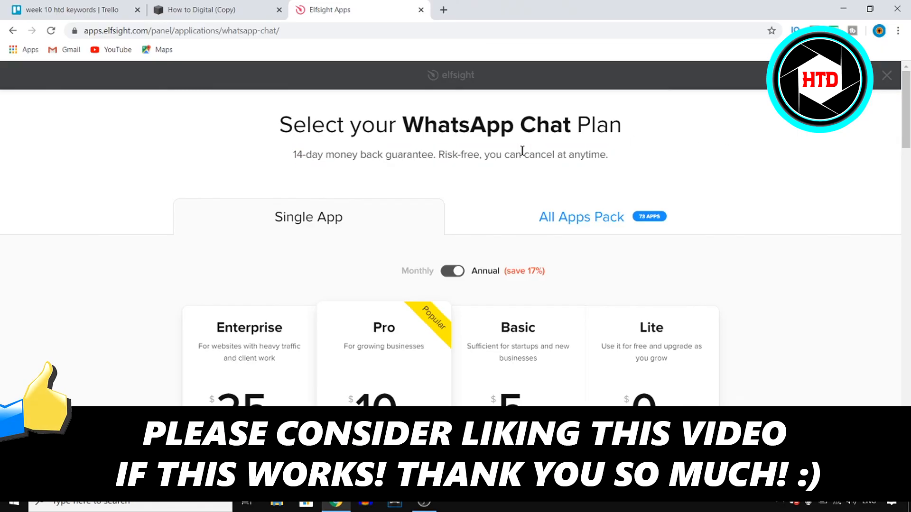
mouse_move(508, 238)
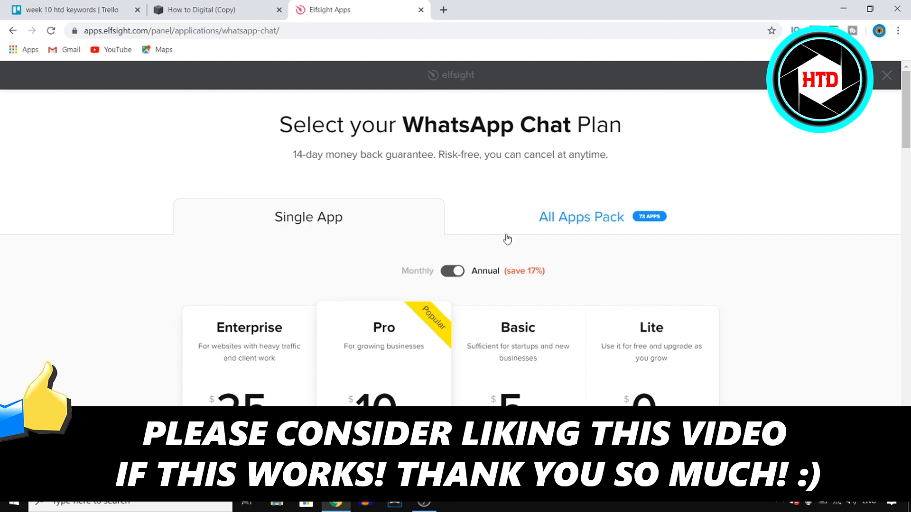